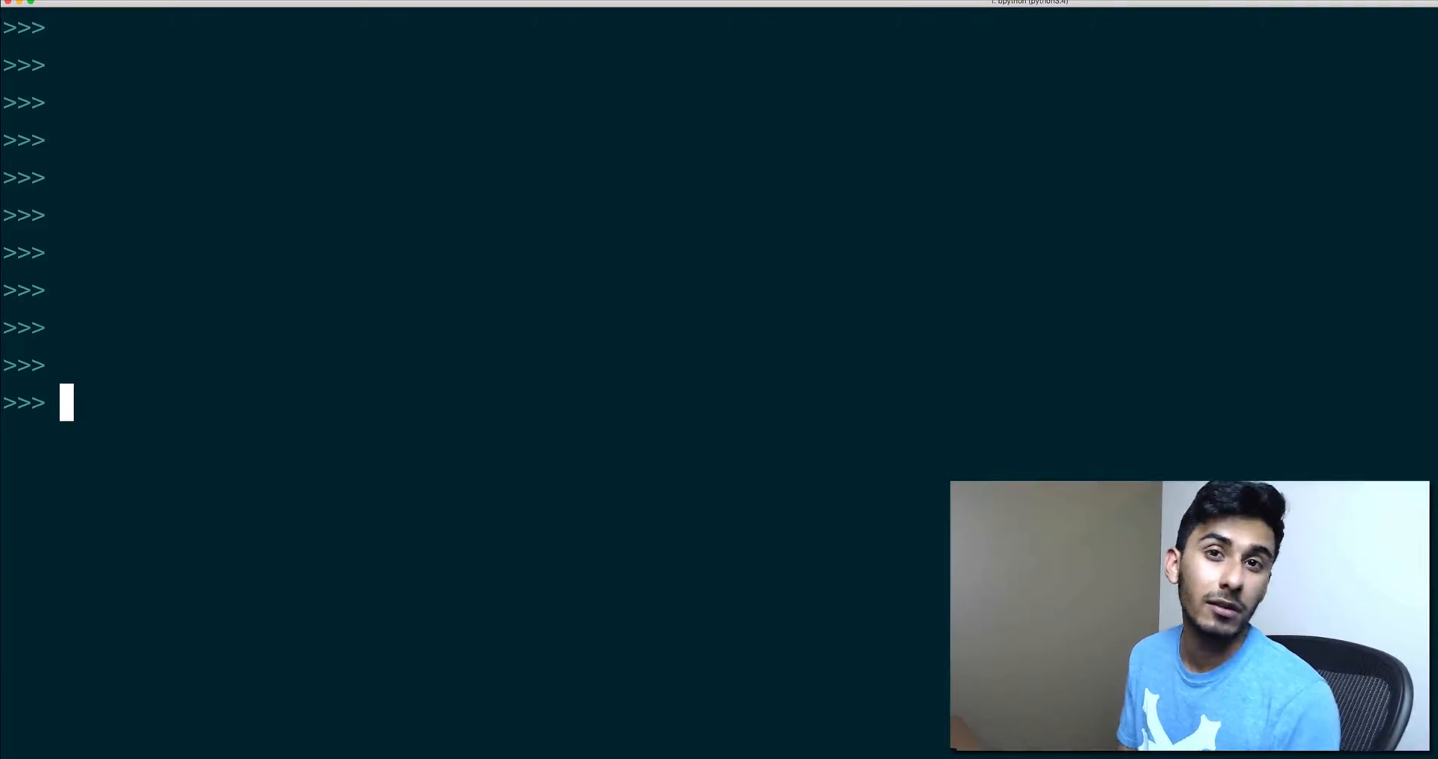
Evaluate "Hello world {}".format() with arguments 5 and 10 in bpython
type("\"Hello world {}\".format(3)")
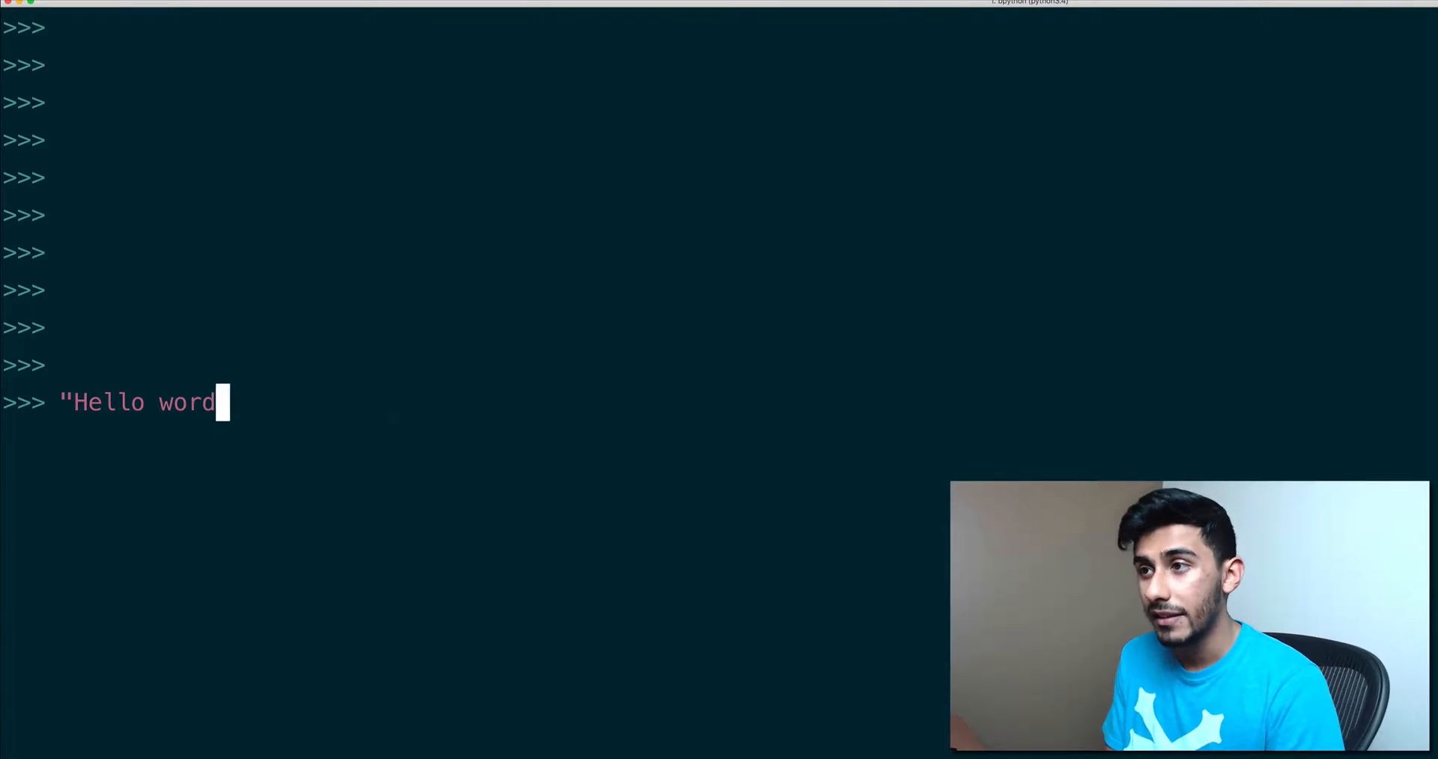
type("ld {}\".format(3)")
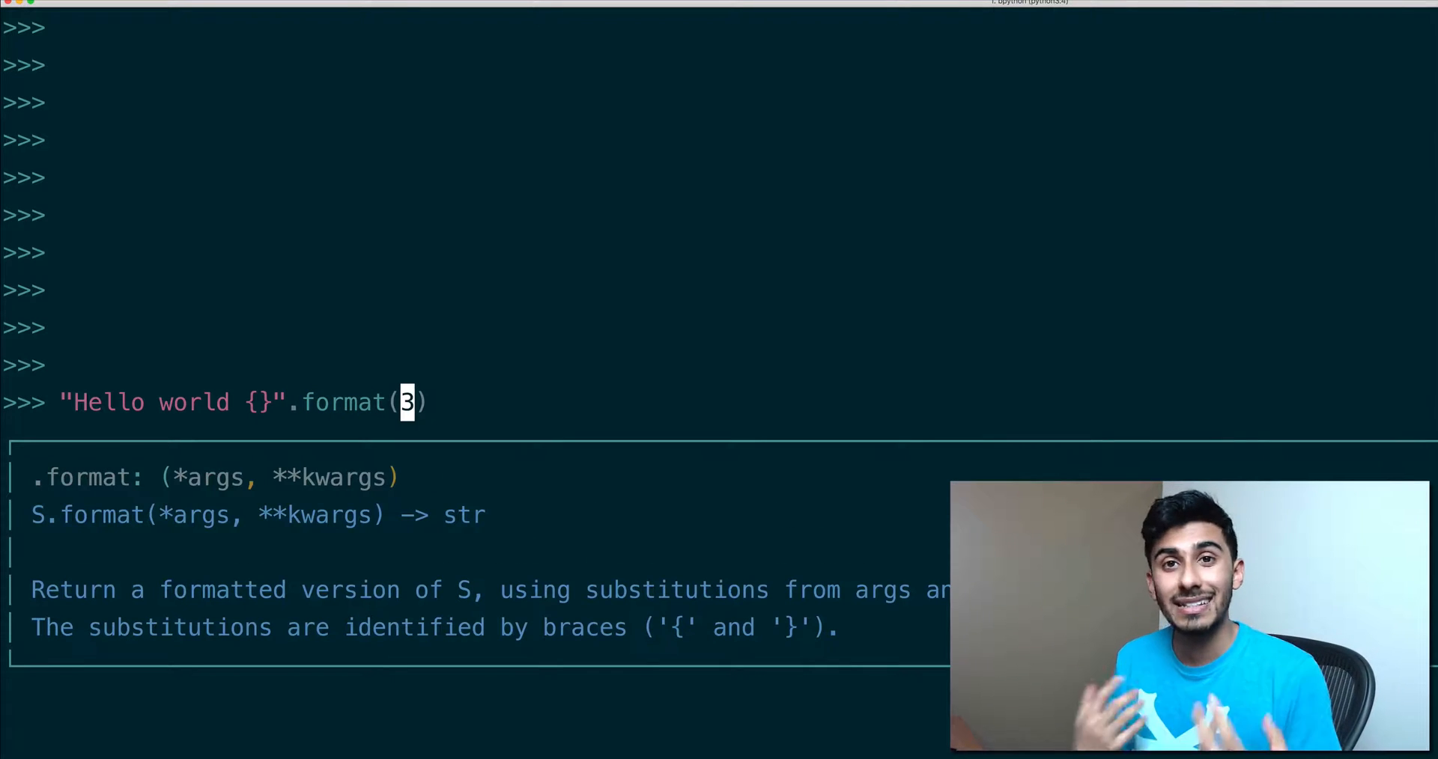
type("5")
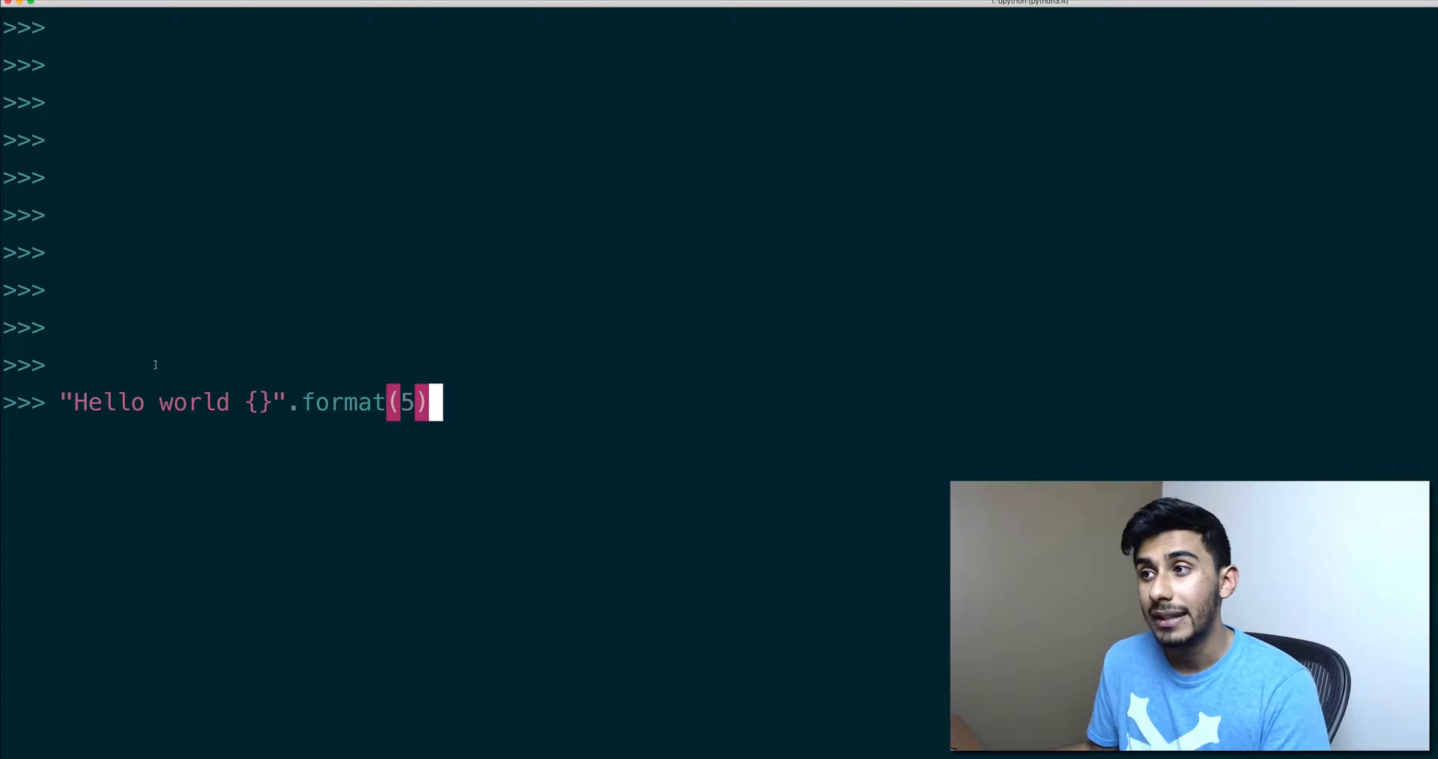
mouse_move(187, 346)
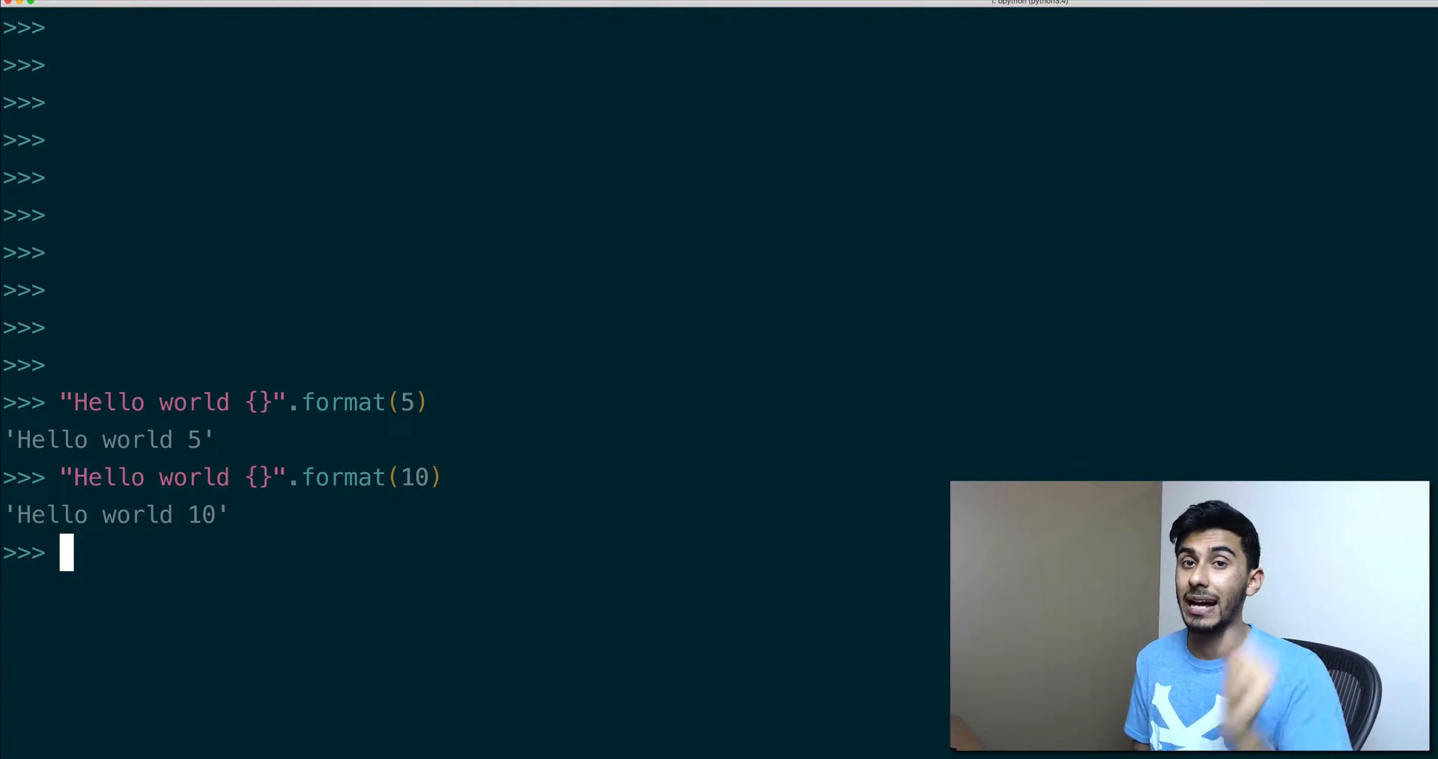
Enter comment lines '# count: 1', '# count: 2', '# count: 3' and start a for loop
type("co")
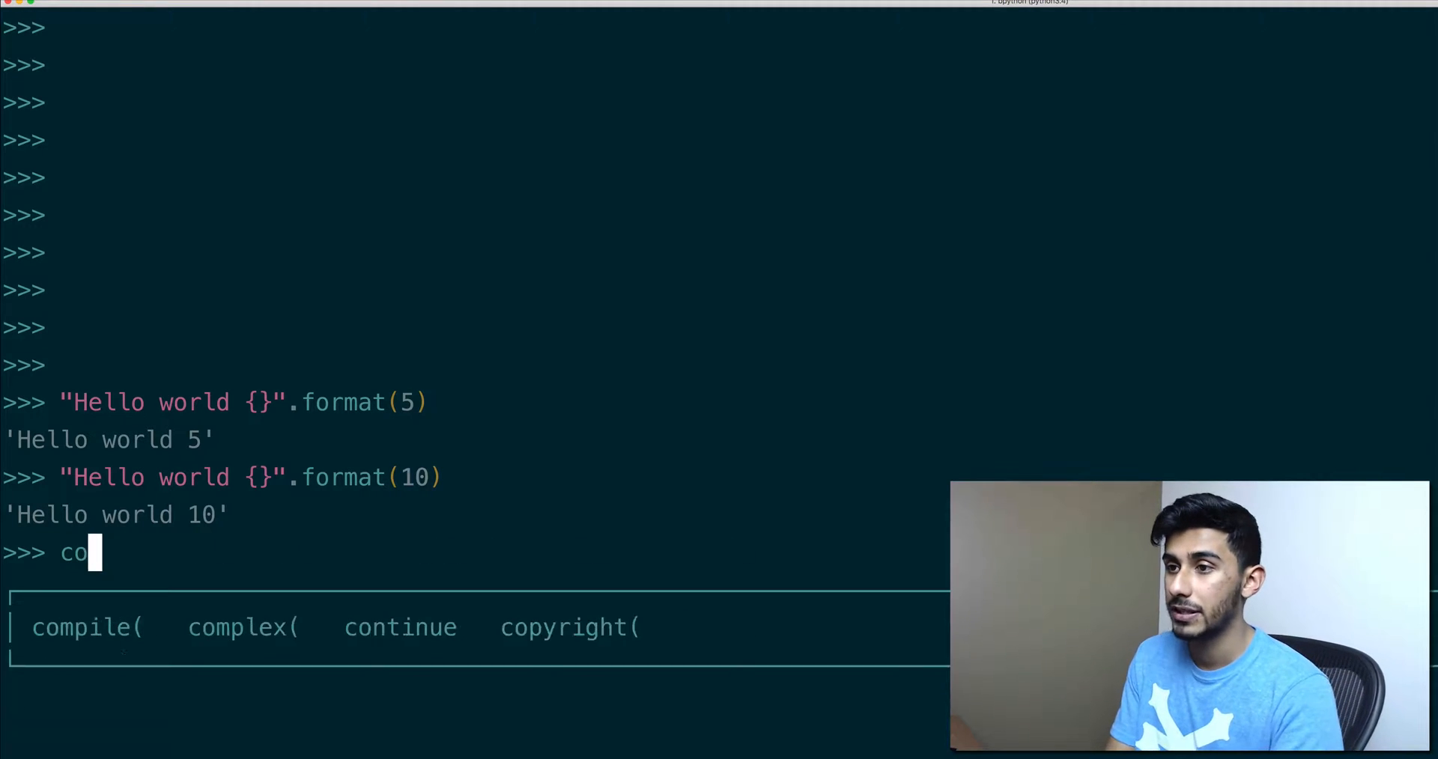
type("# count: 1")
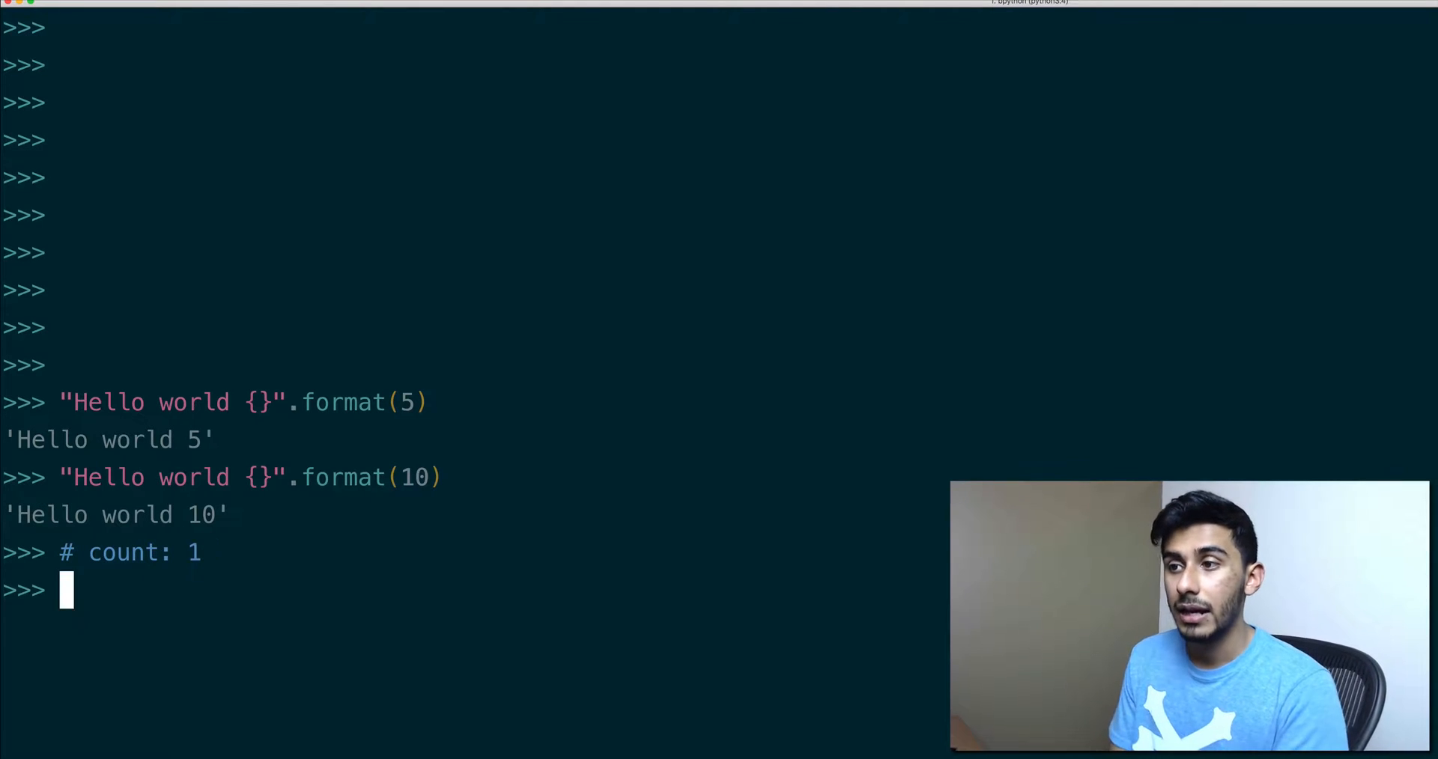
type("# countL 2")
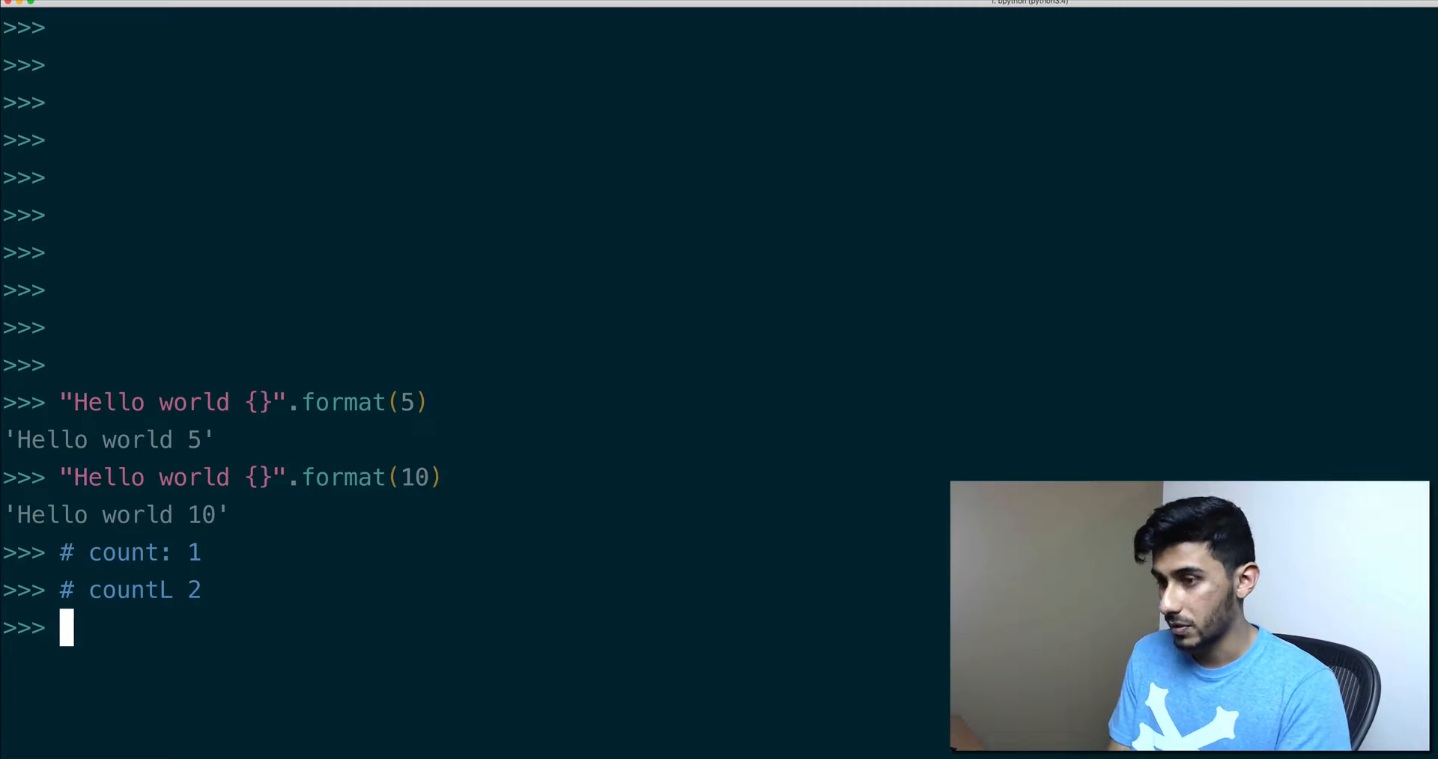
type("# count: 1")
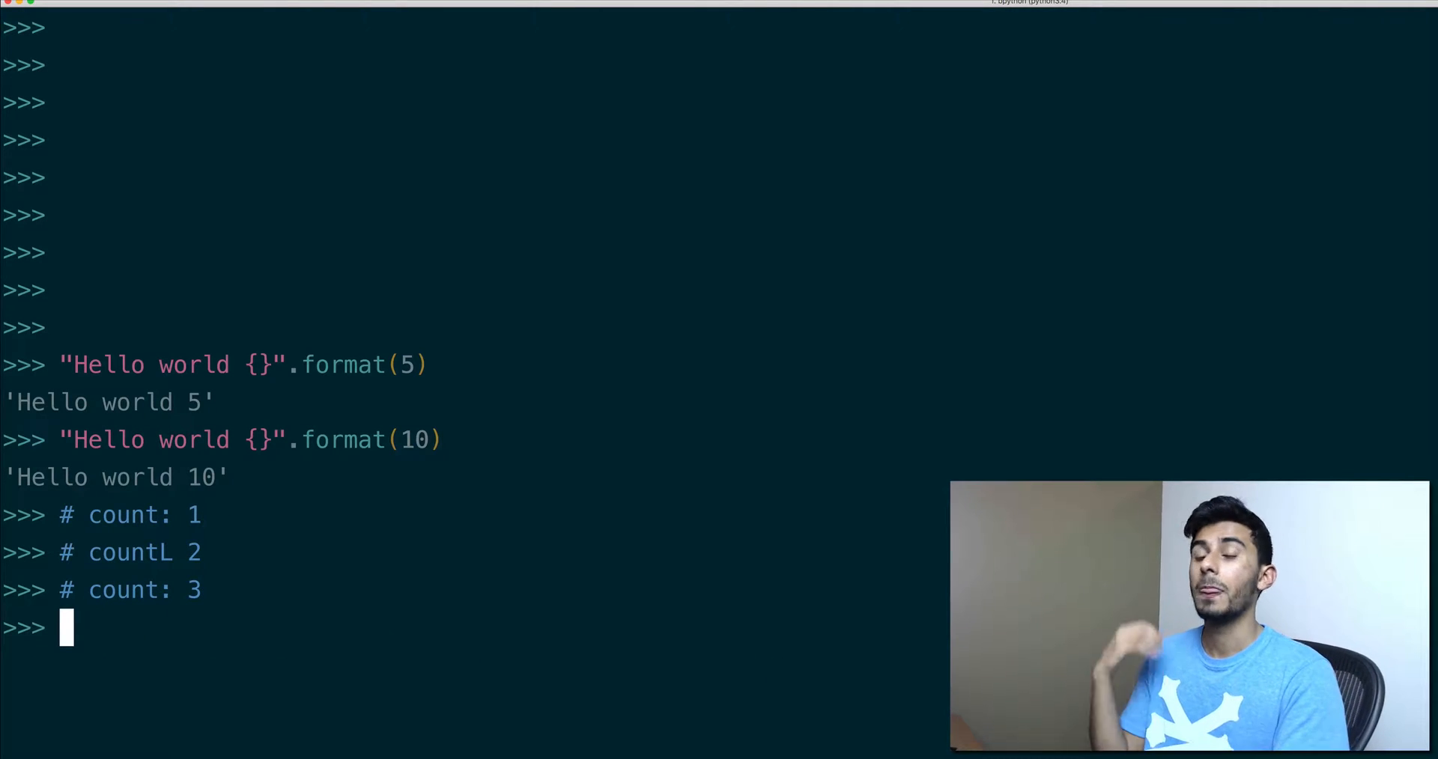
type("for i in range(")
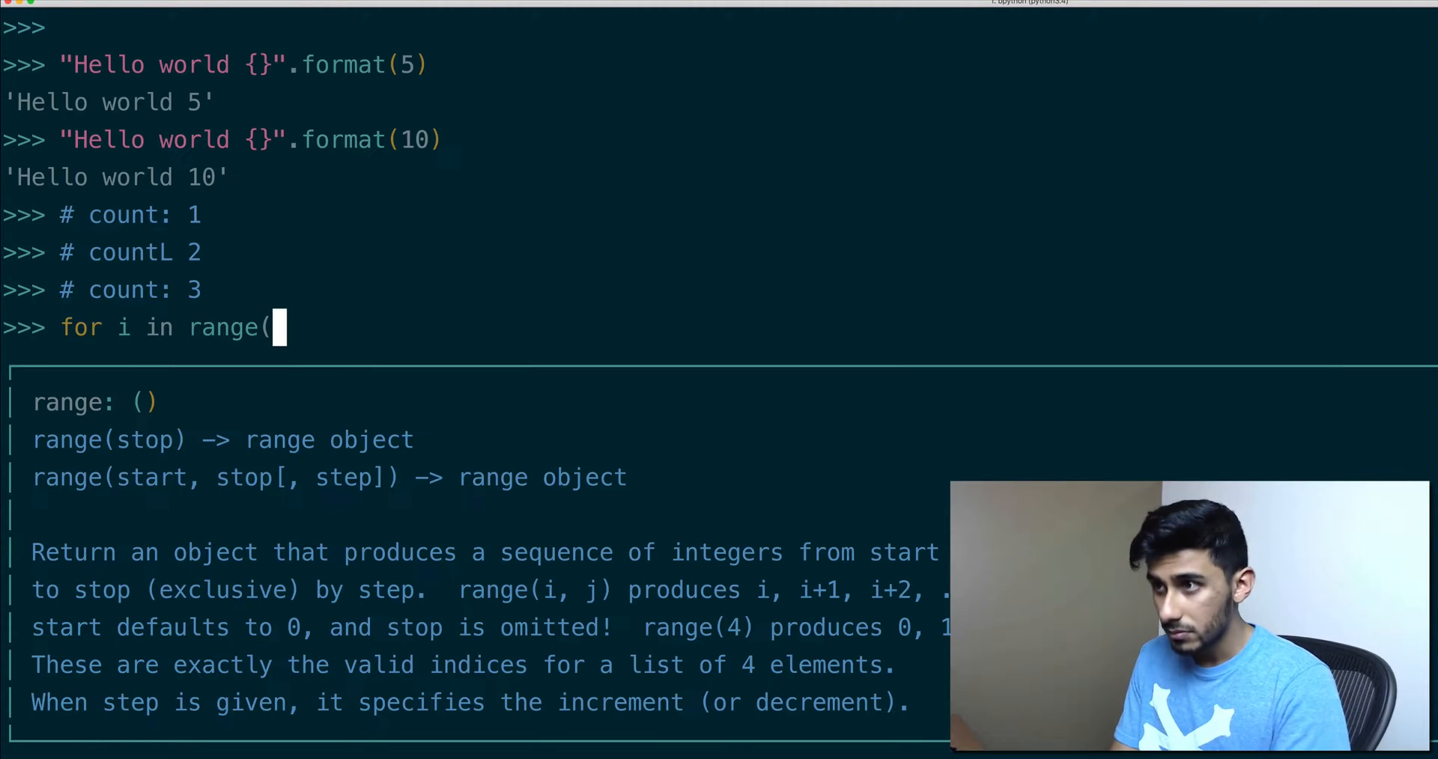
Run for i in range(1, 11): print("Count: {}".format(i)) to print Count: 1–10
type("1,")
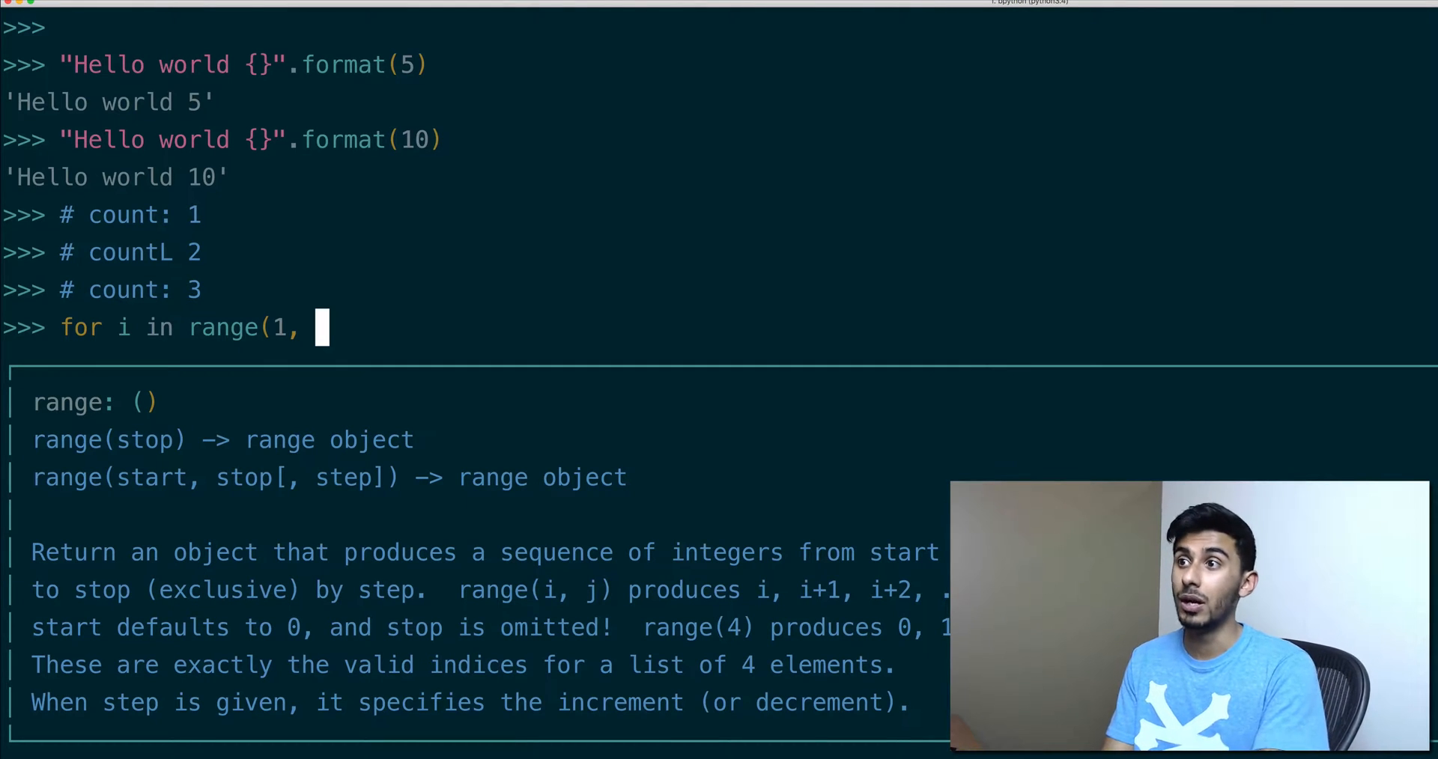
type("11):")
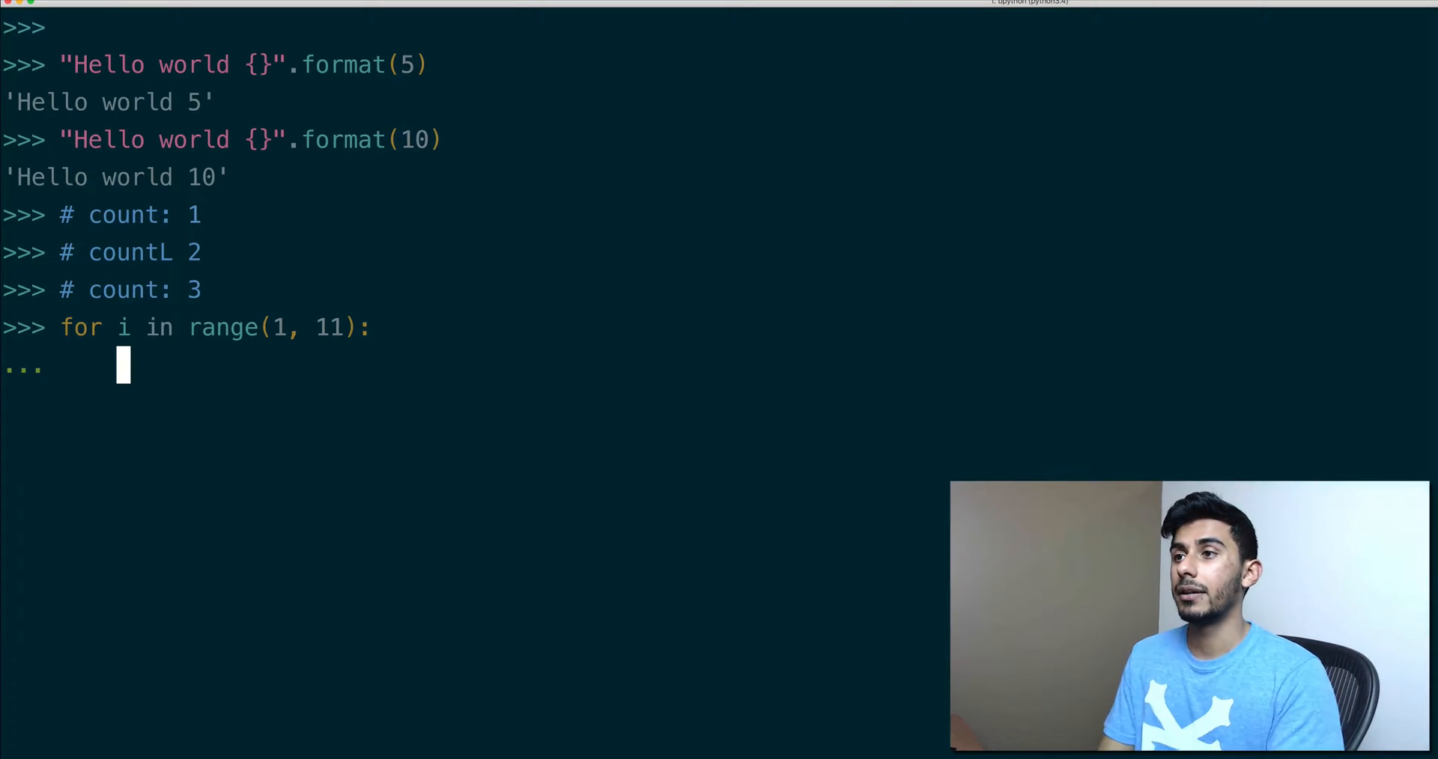
type("print(")
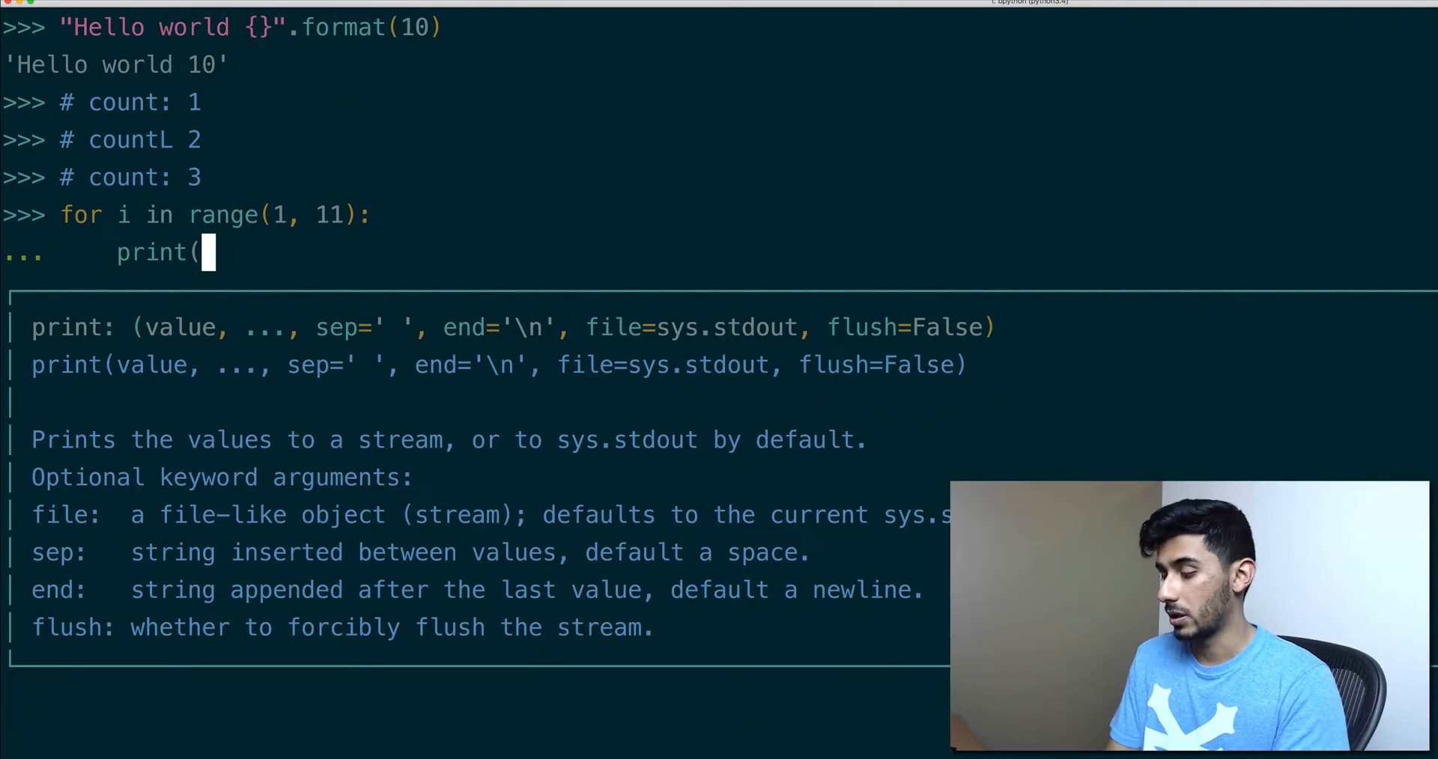
type("\"Count:")
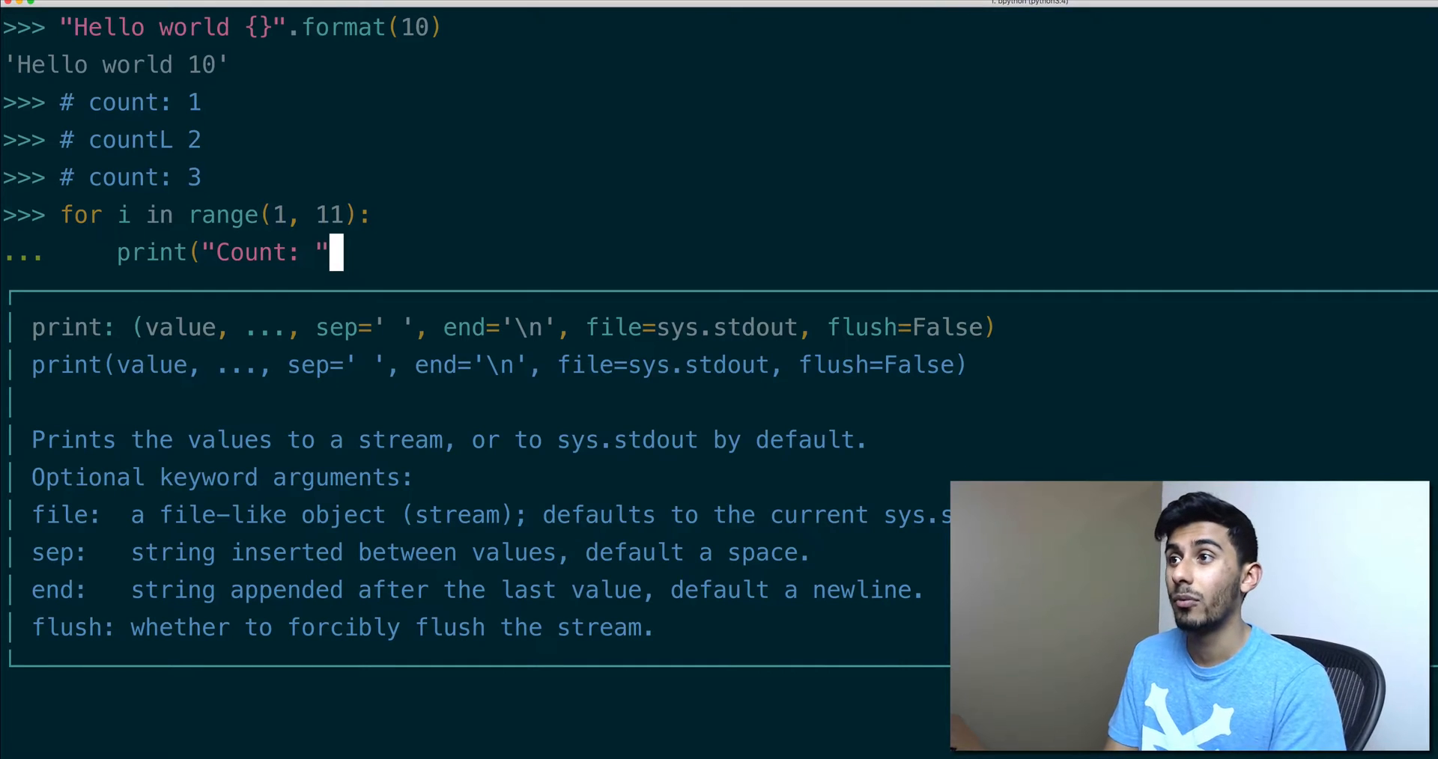
type("{}")
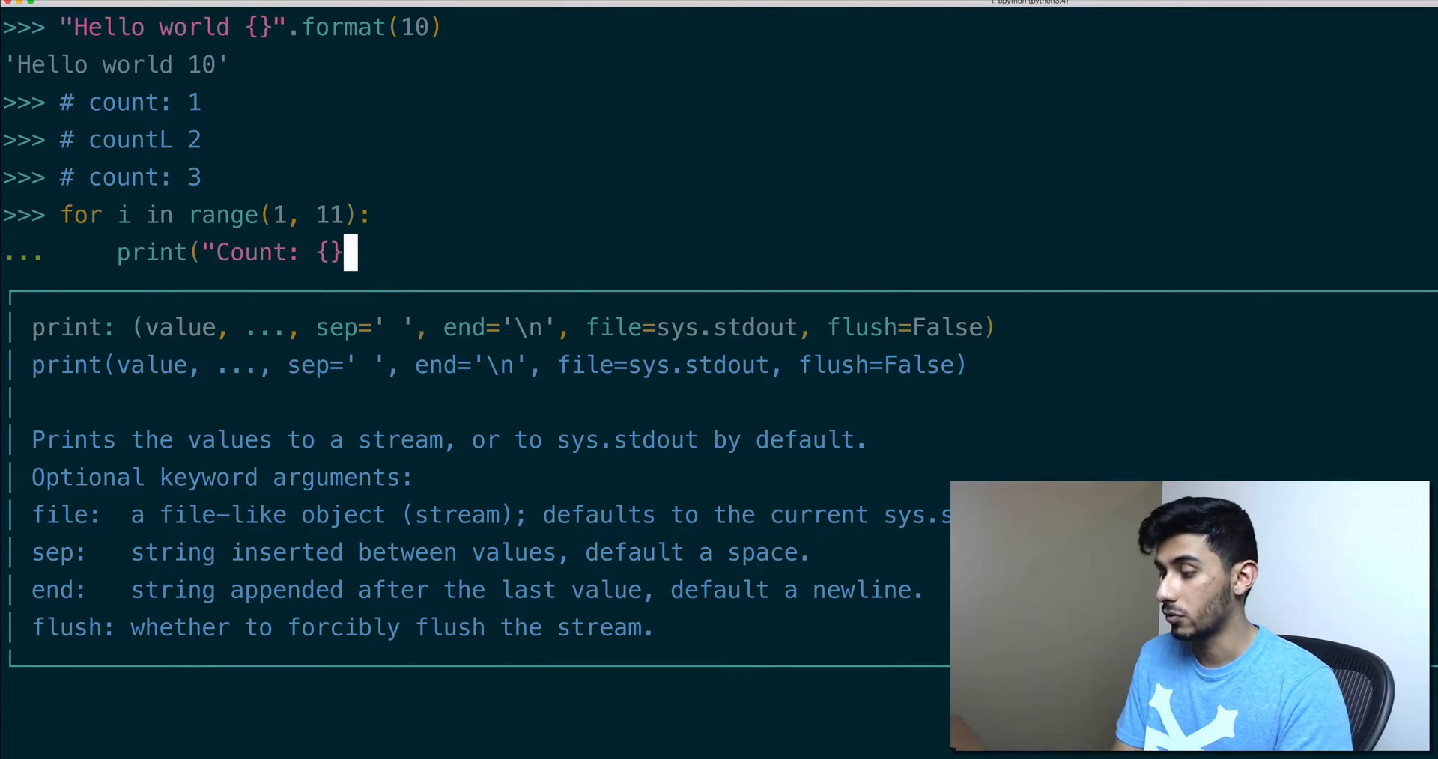
type("\".format(")
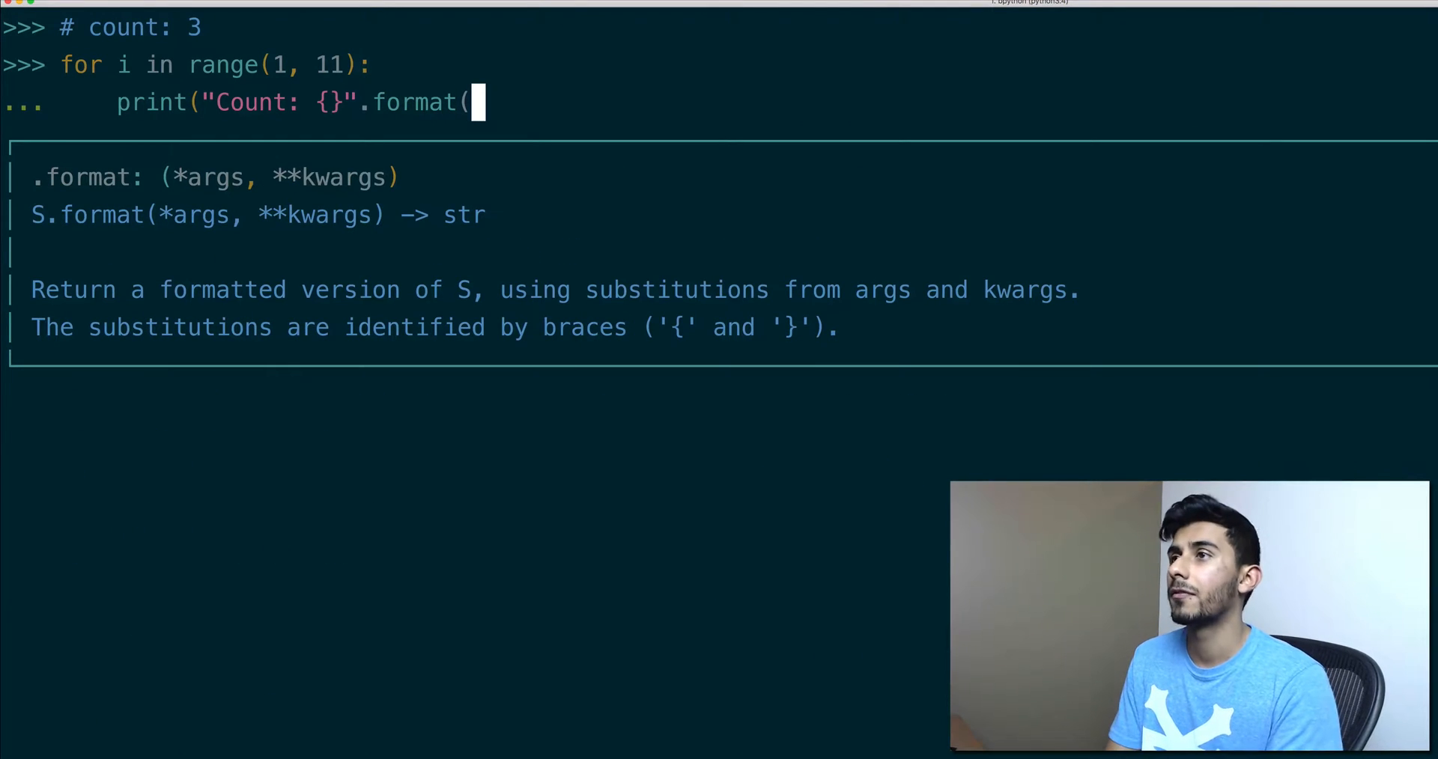
type("i)")
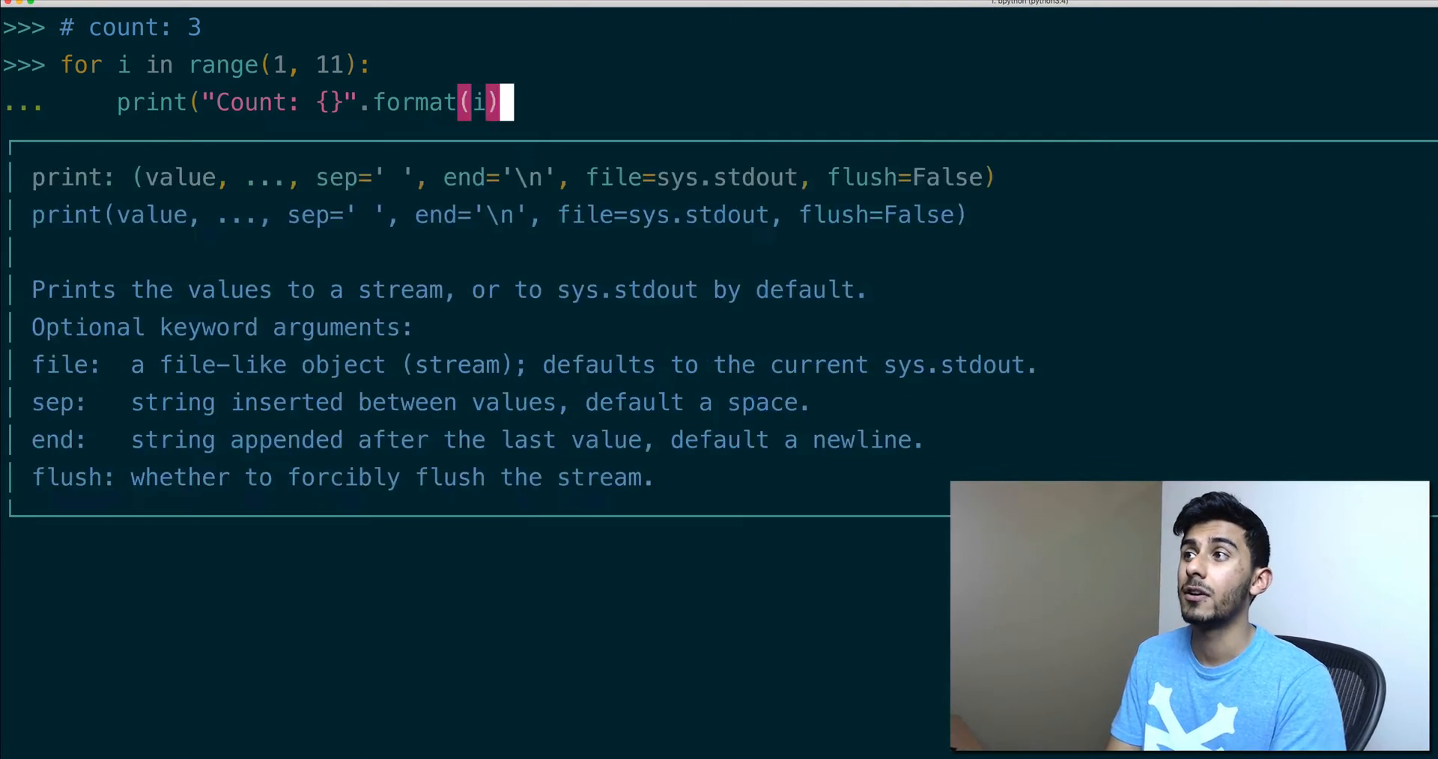
key("enter")
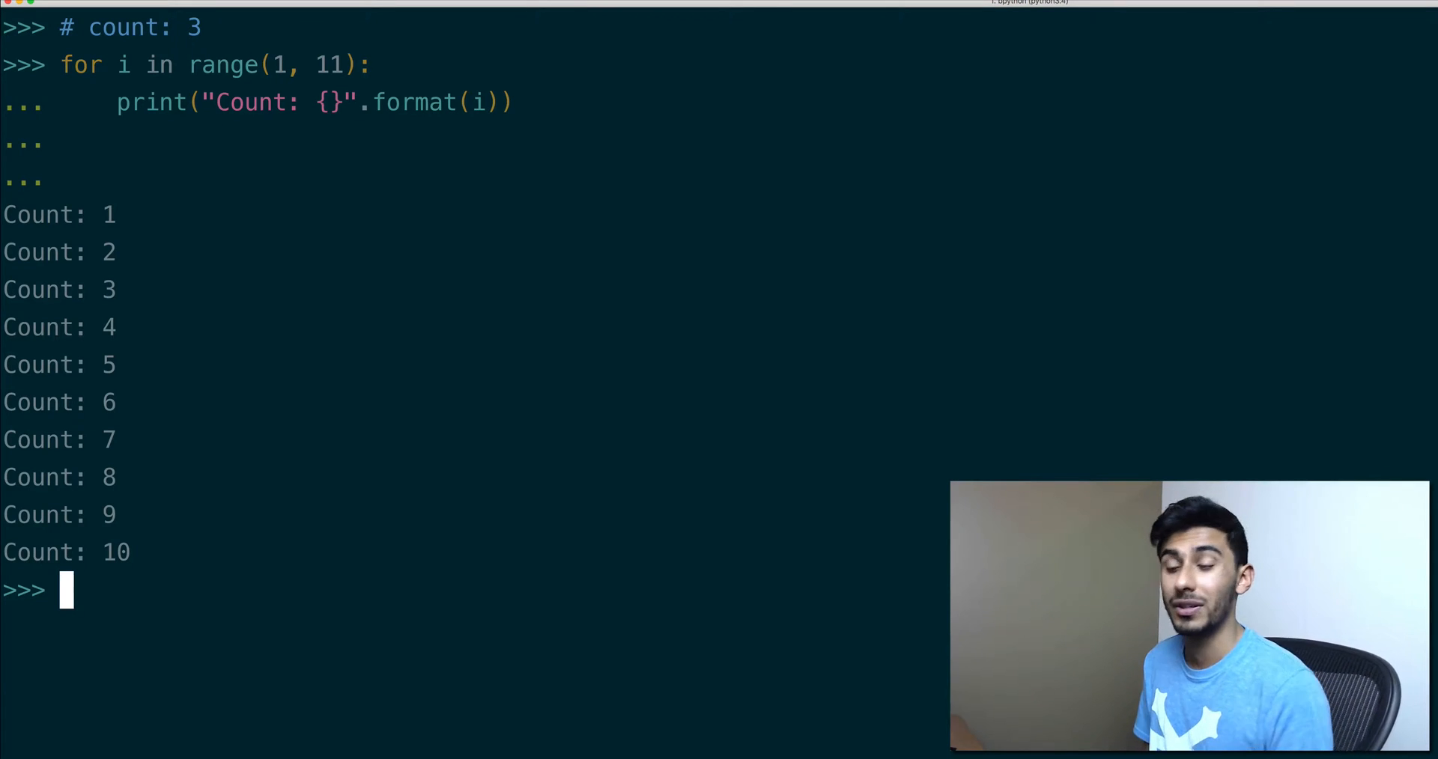
Trigger a TypeError with "Hello world" + 1, then type the fix "Hello world" + str(1)
type("%")
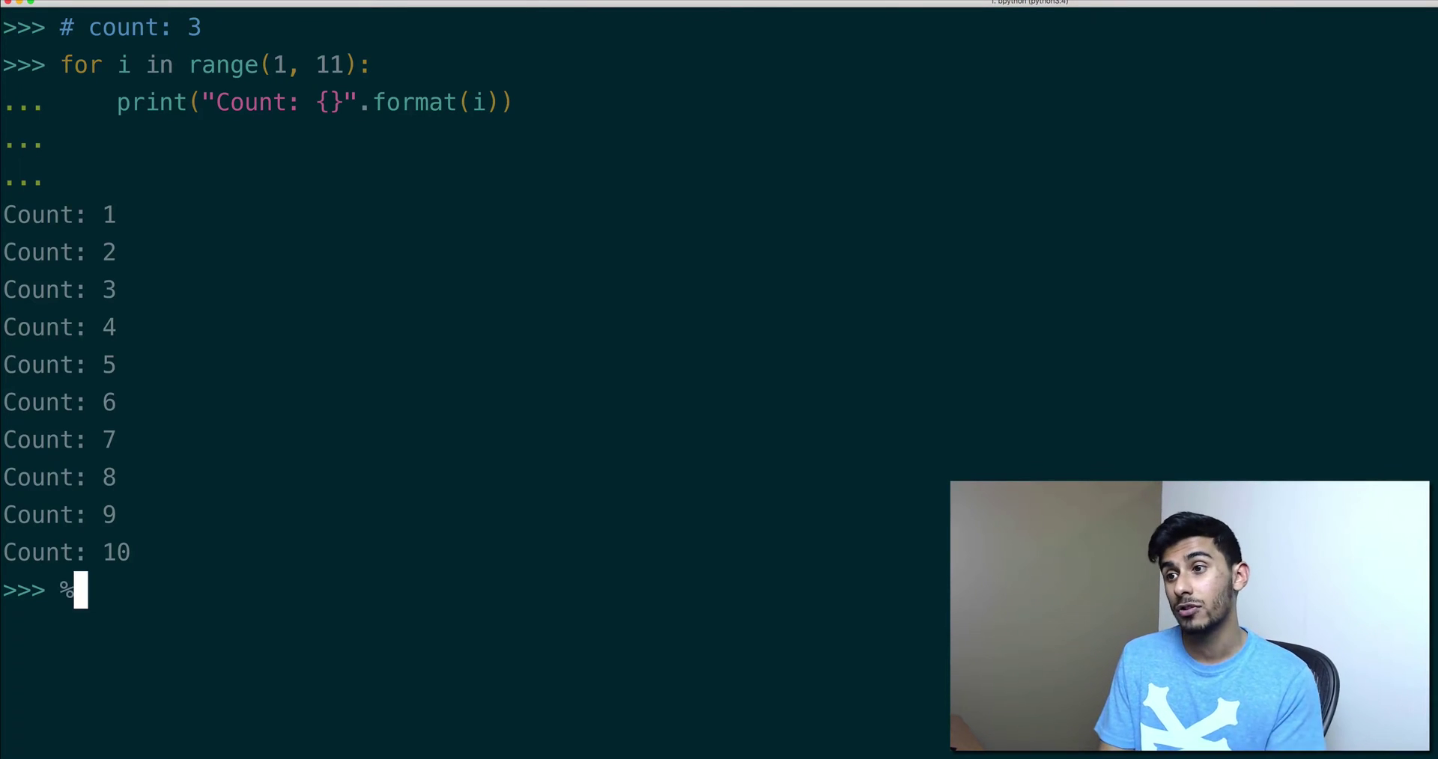
type("\"Hello world {}\".format(10)")
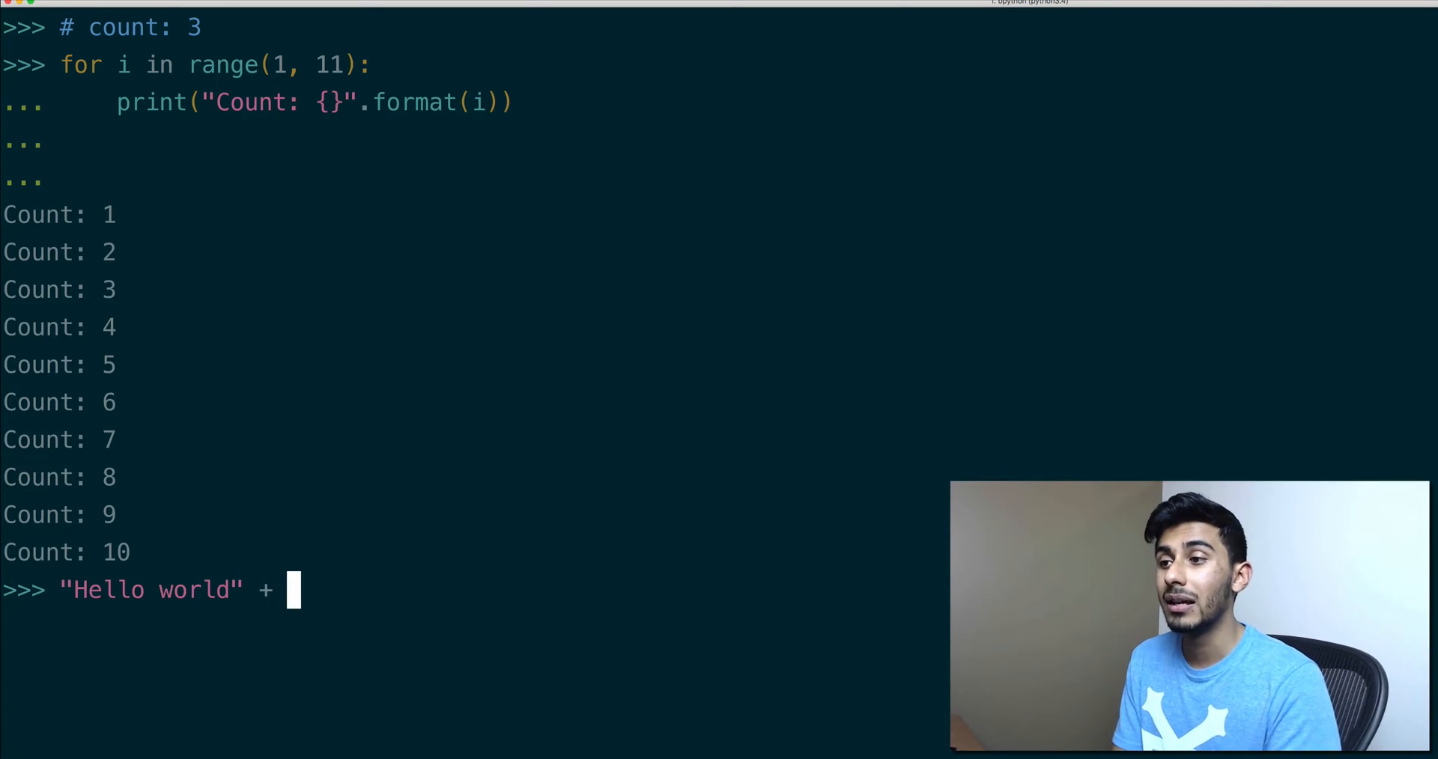
type("1")
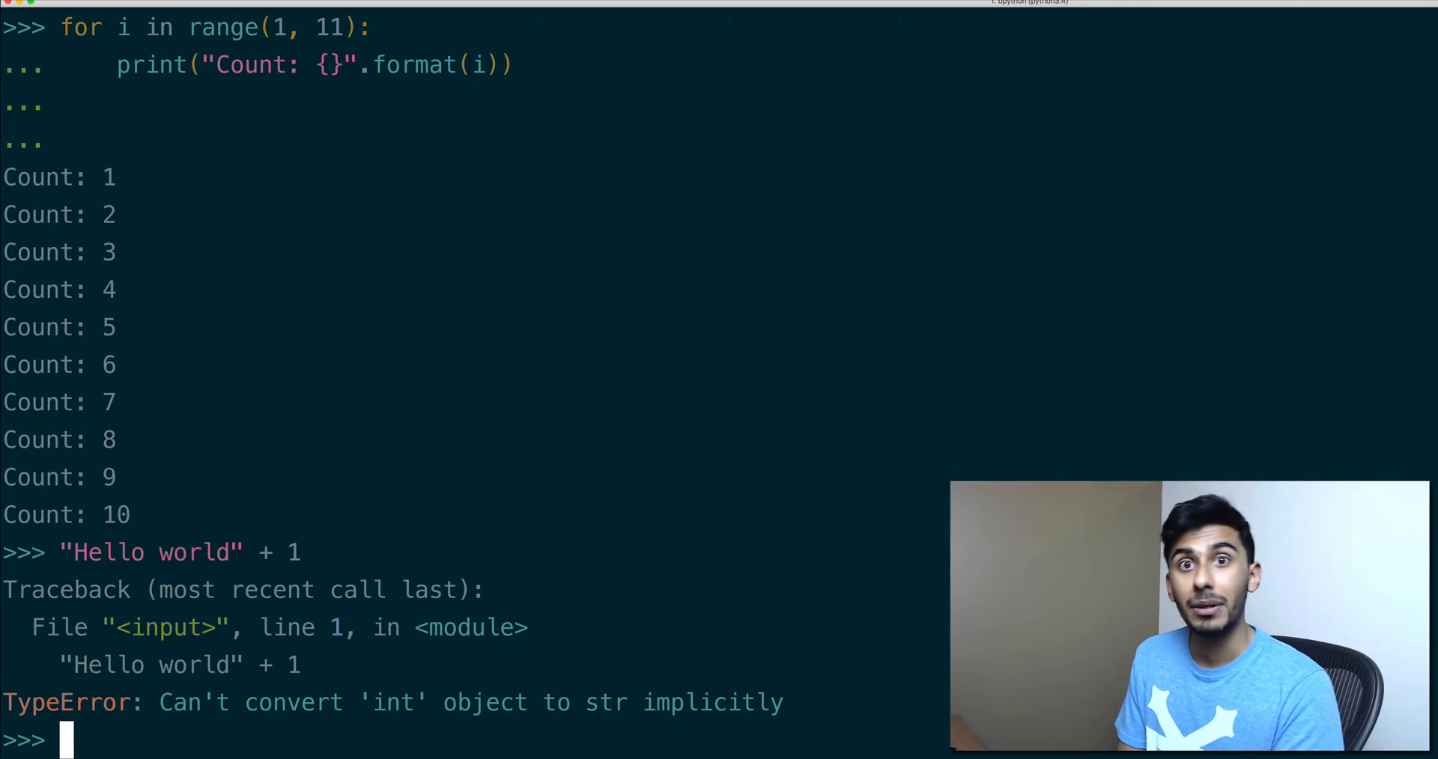
type("\"Hello world\" + 1")
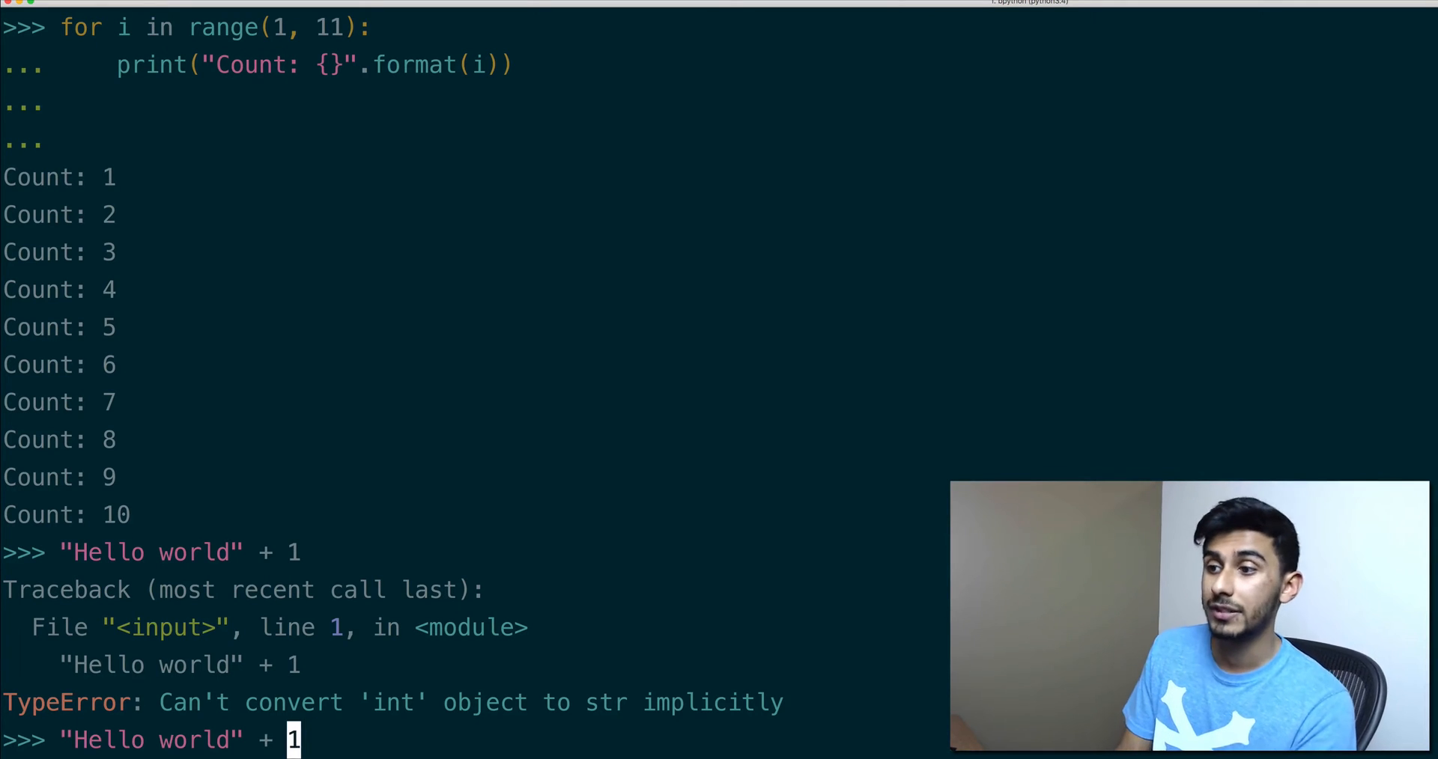
type("str(1)")
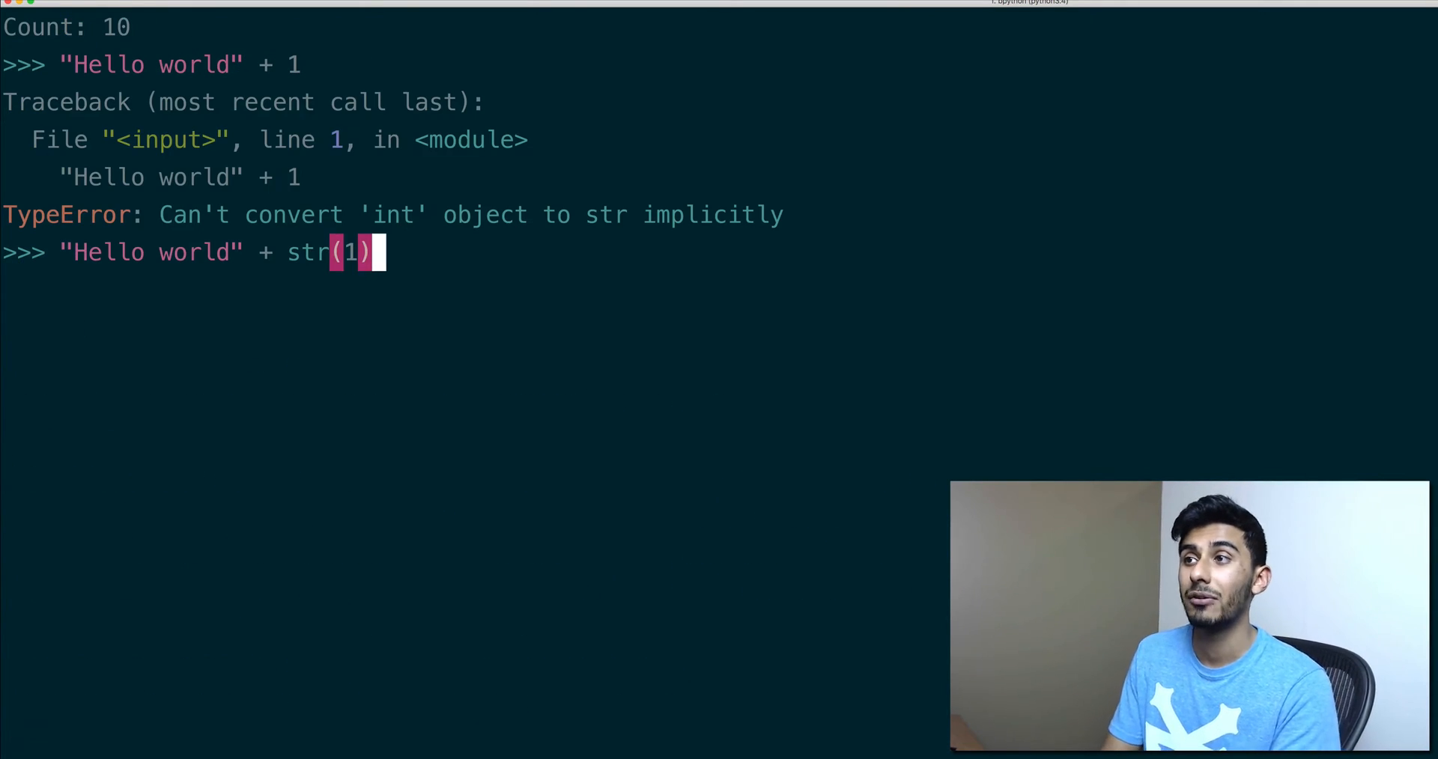